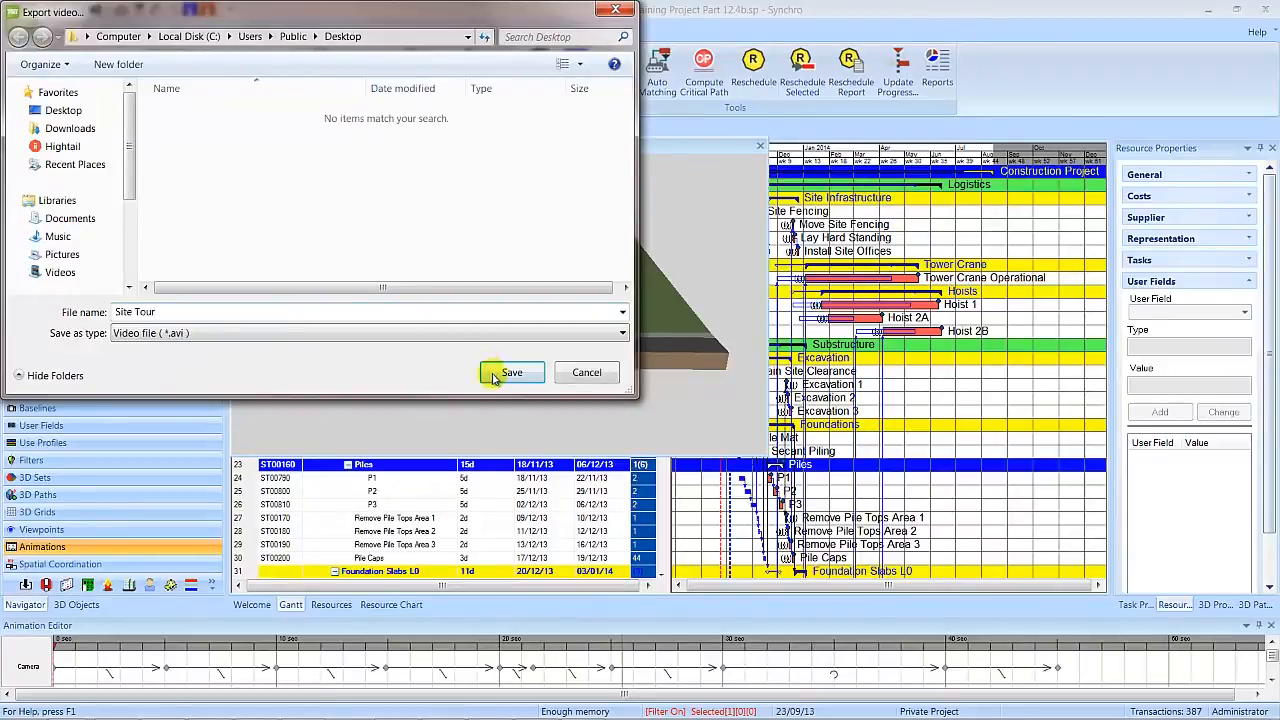
Save the export as Site Tour.avi on the public desktop, reaching the AVI settings.
click(512, 372)
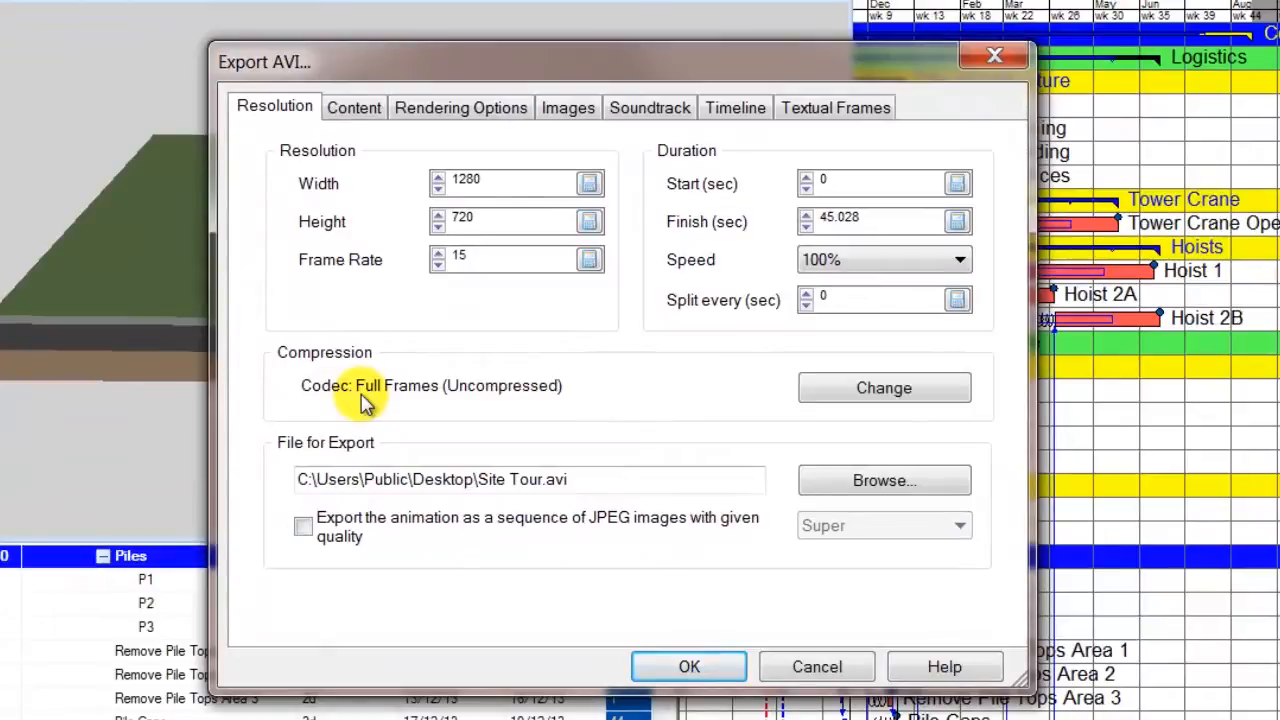
mouse_move(376, 414)
text(45)
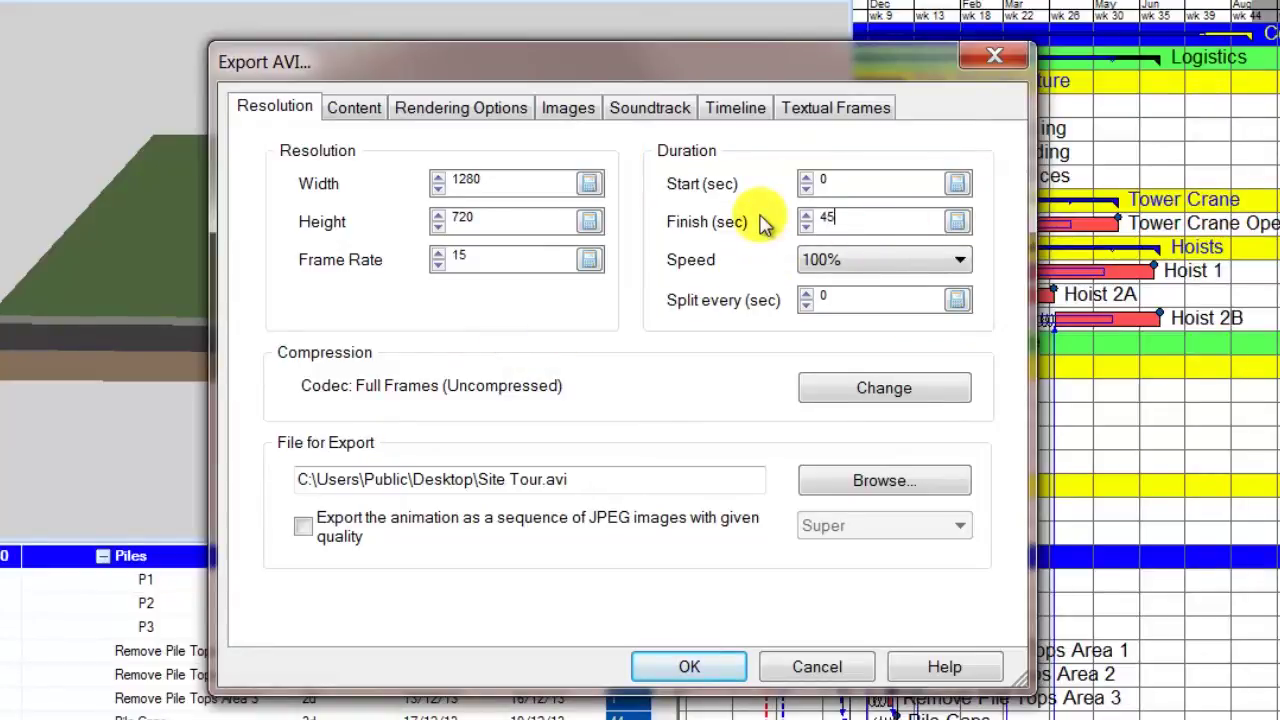
mouse_move(940, 388)
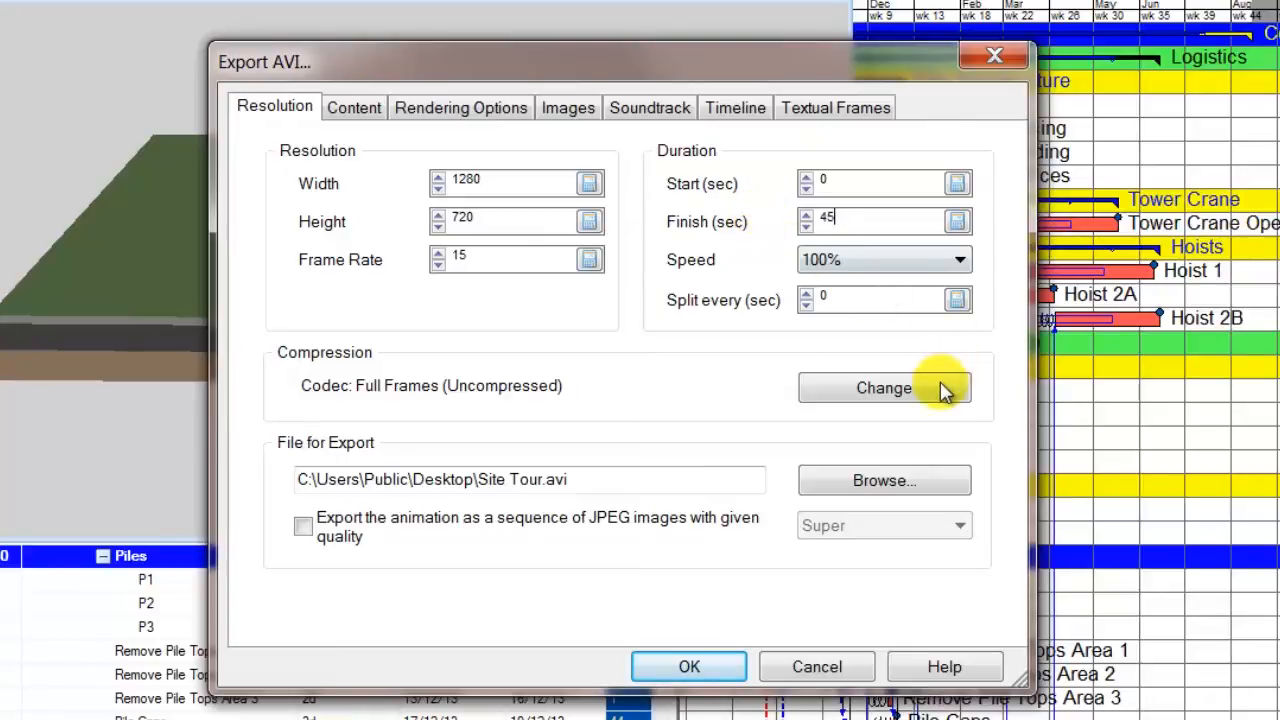
Set video compression to Microsoft Video 1 at quality 100 and confirm.
click(884, 388)
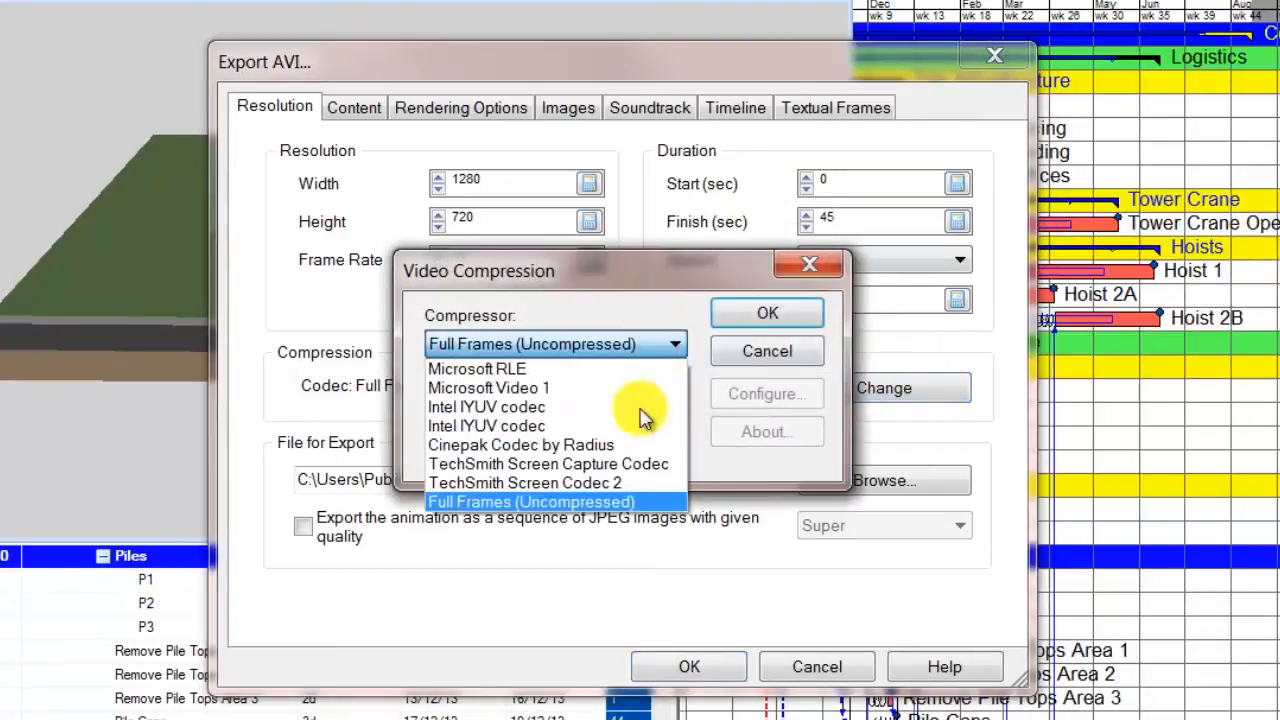
click(488, 388)
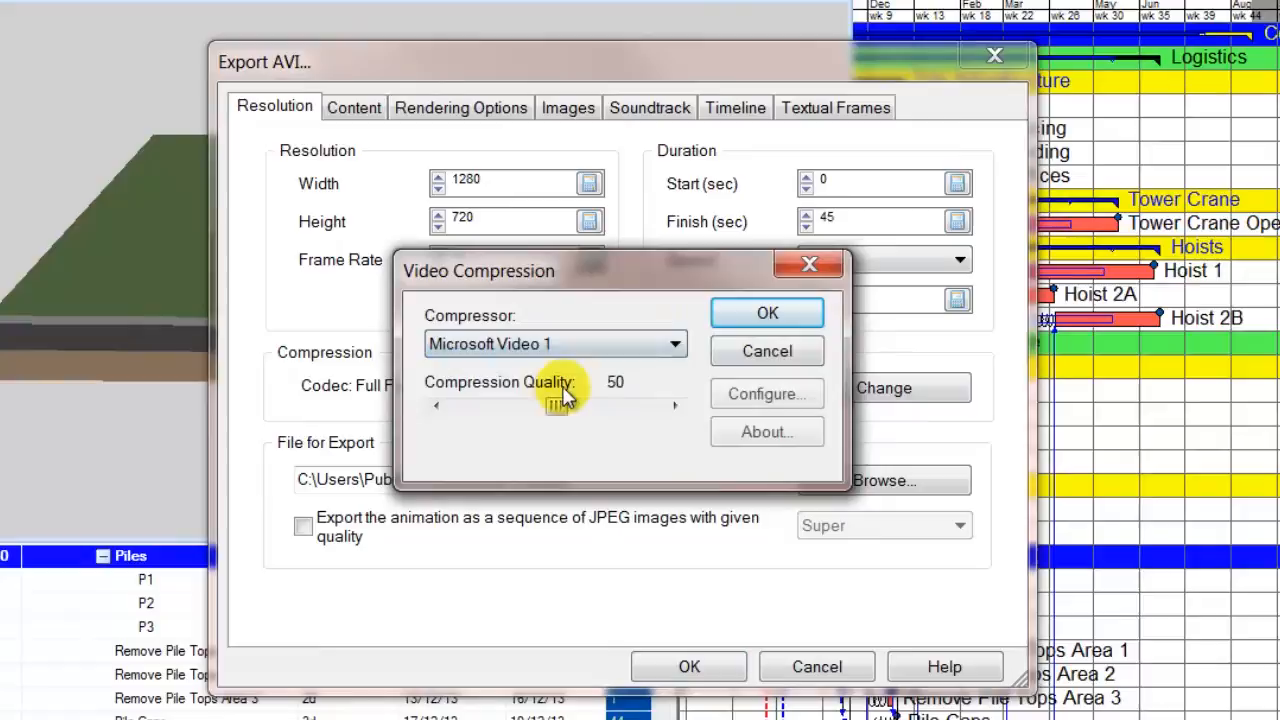
drag(556, 404, 680, 404)
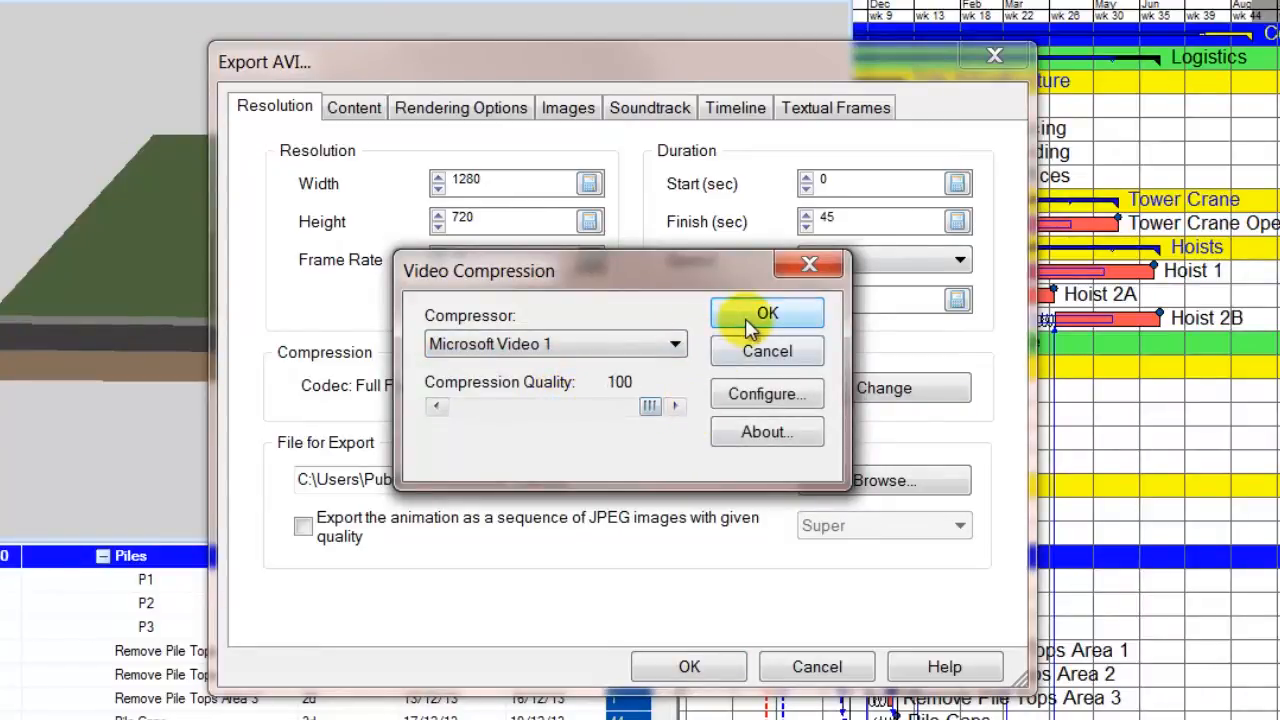
click(768, 312)
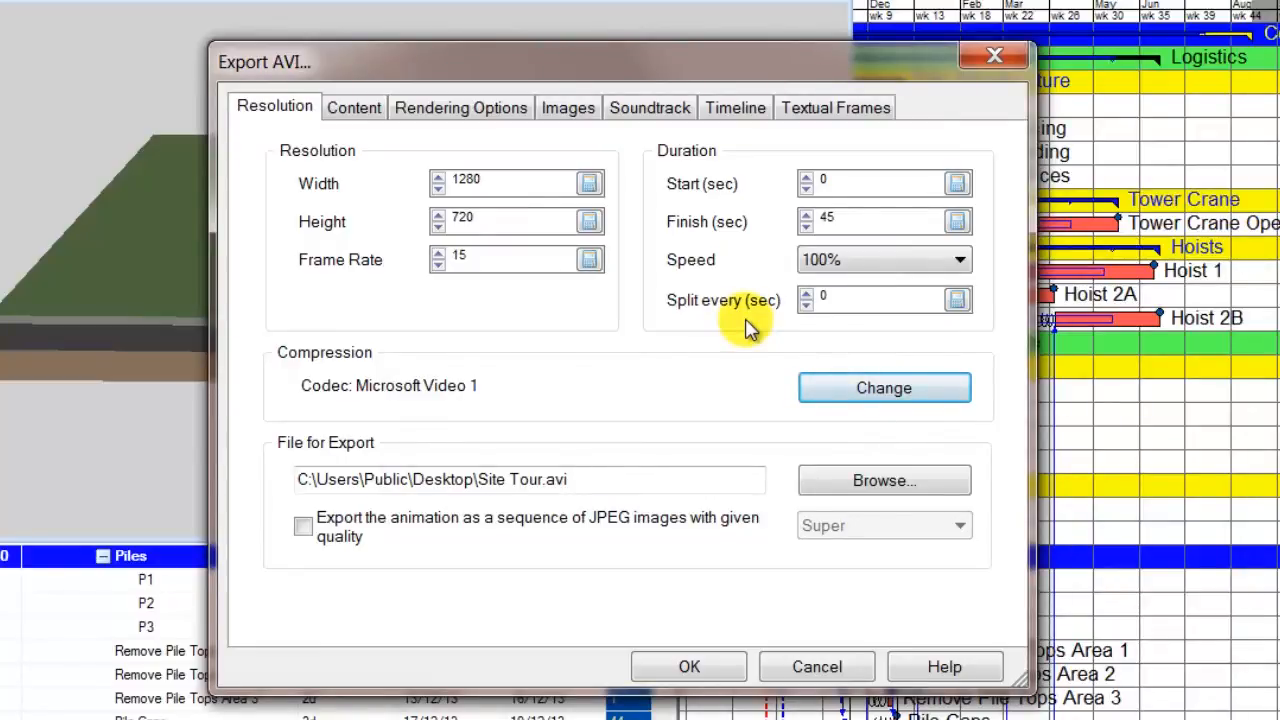
mouse_move(304, 528)
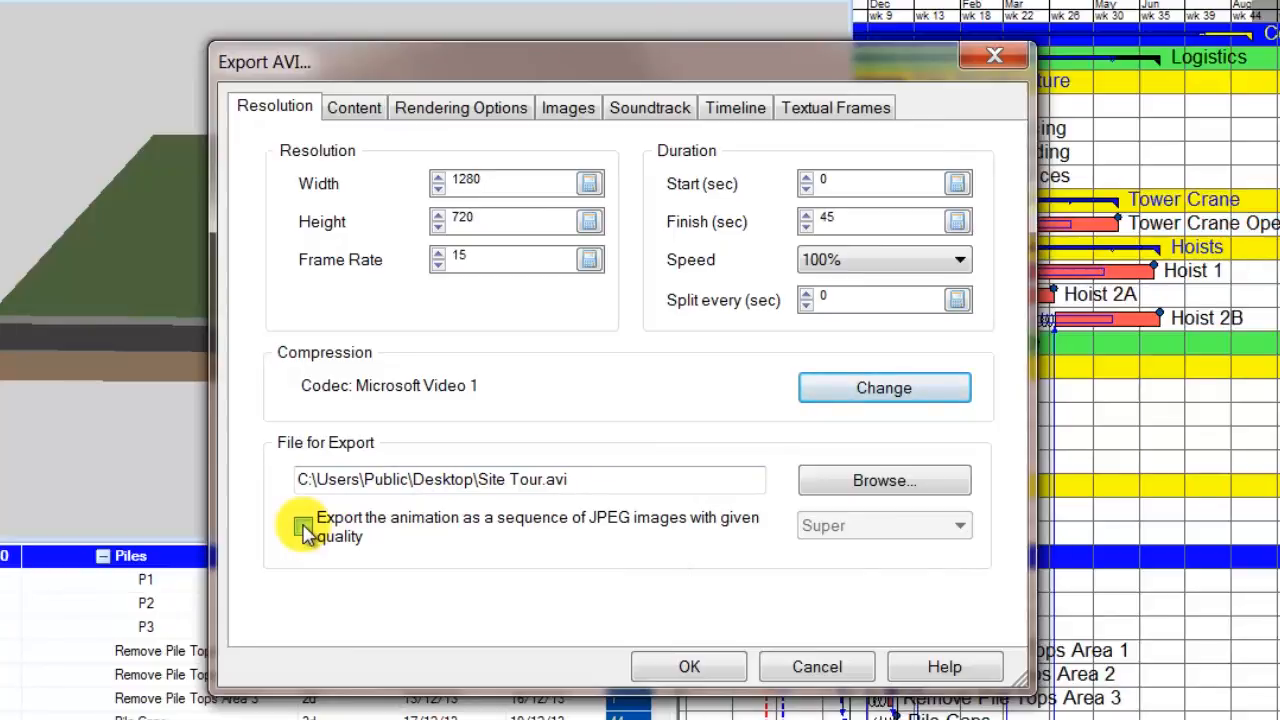
Enable exporting as a Super-quality JPEG image sequence (Site Tour.jpg).
click(302, 526)
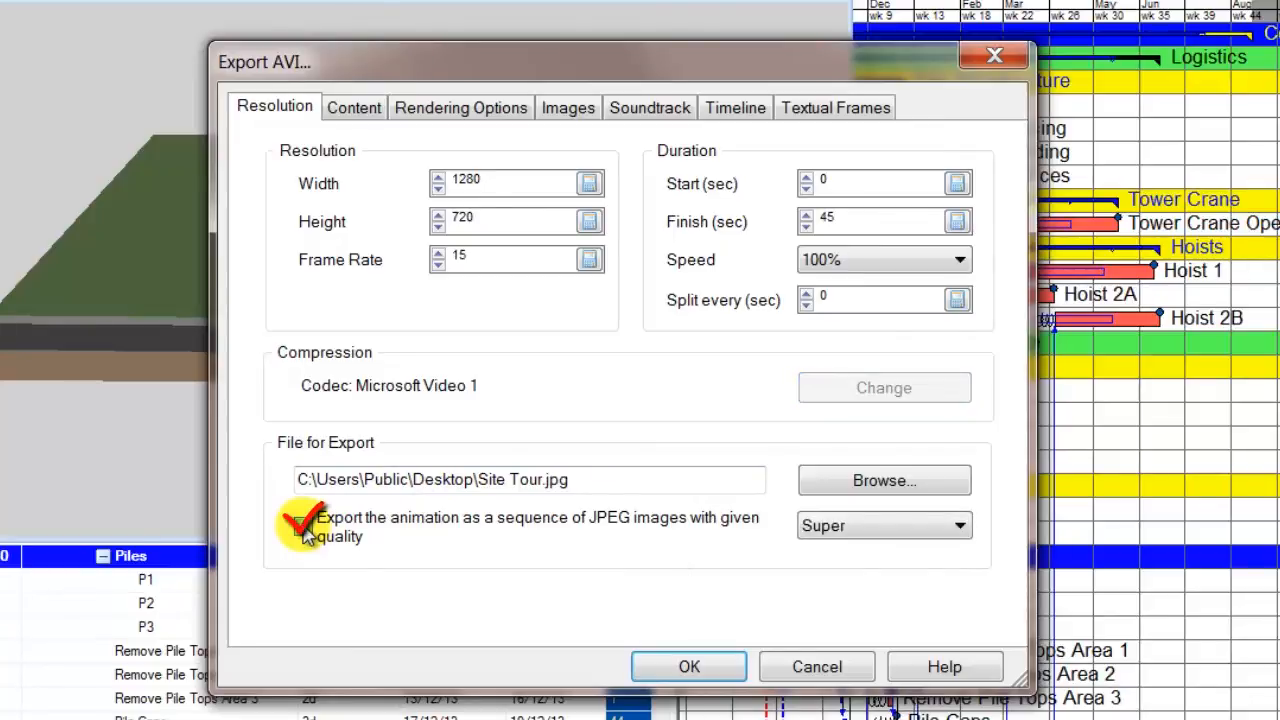